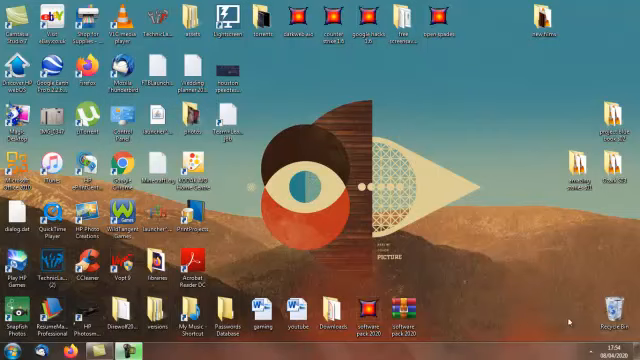
mouse_move(475, 281)
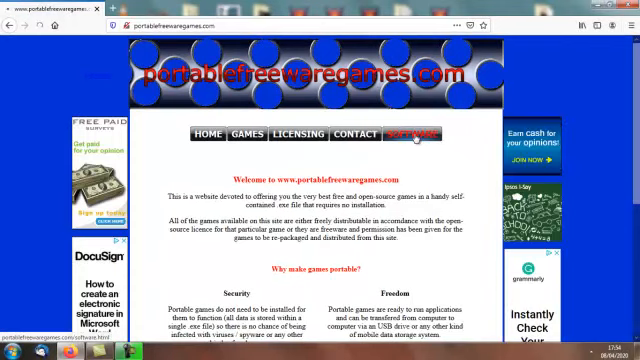
From the site's Software section, download and save the single .exe Free Software Pack 2020
click(412, 133)
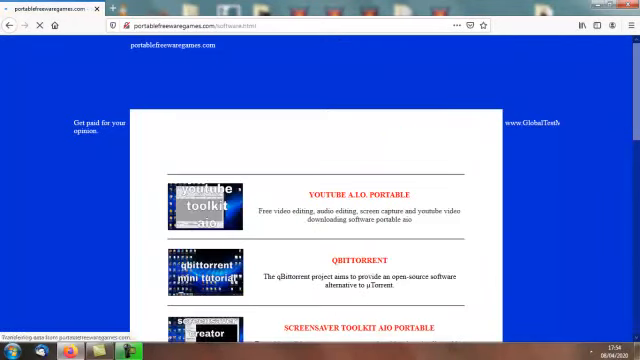
scroll(down, 3)
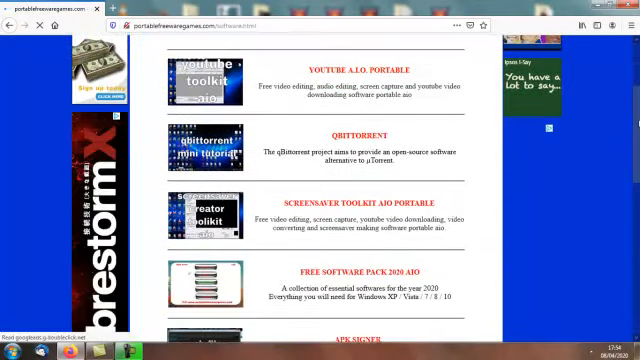
scroll(down, 3)
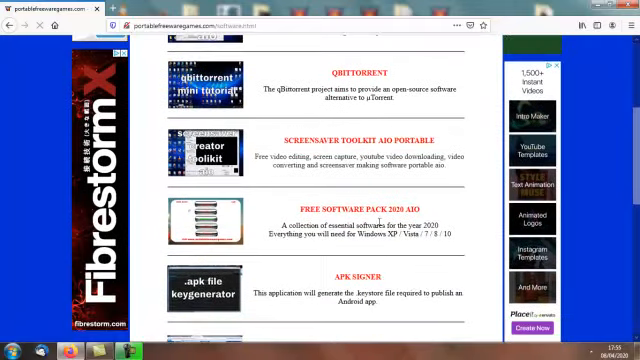
mouse_move(431, 217)
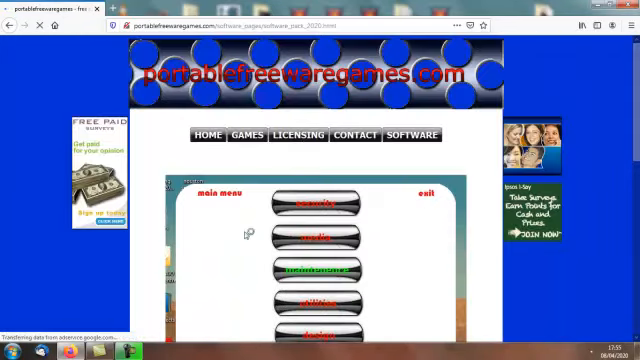
scroll(down, 3)
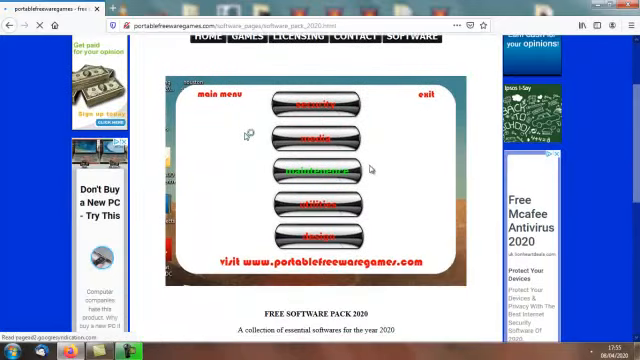
scroll(down, 3)
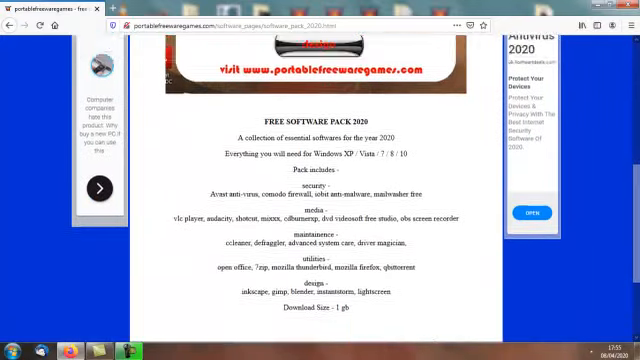
scroll(down, 3)
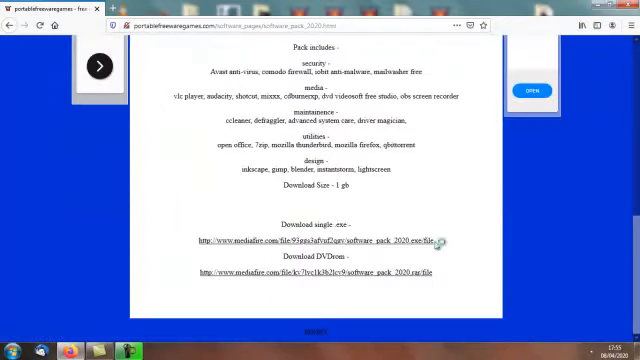
mouse_move(338, 300)
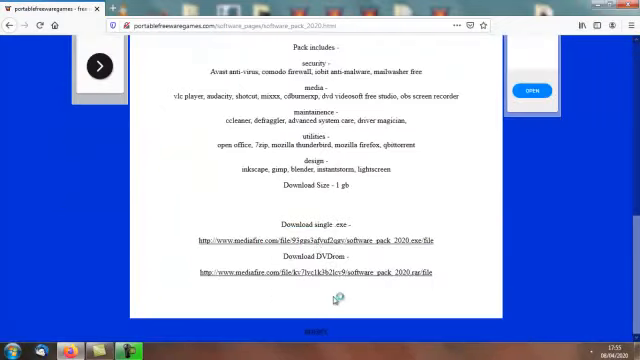
mouse_move(320, 218)
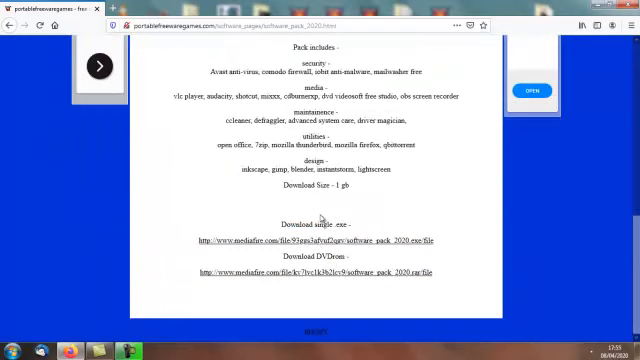
mouse_move(323, 243)
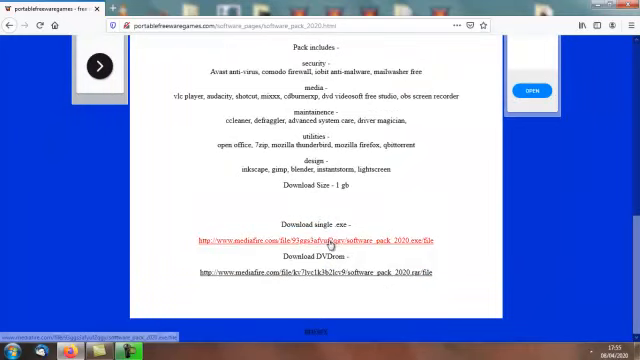
mouse_move(330, 272)
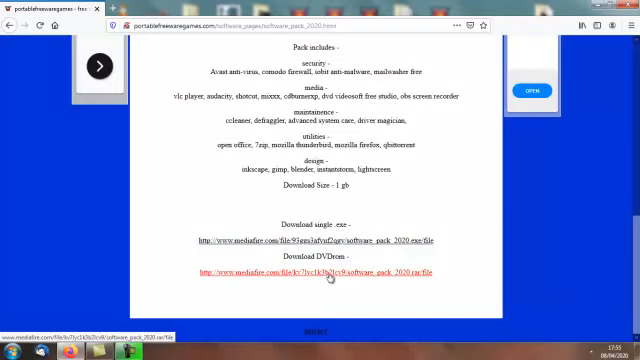
mouse_move(362, 258)
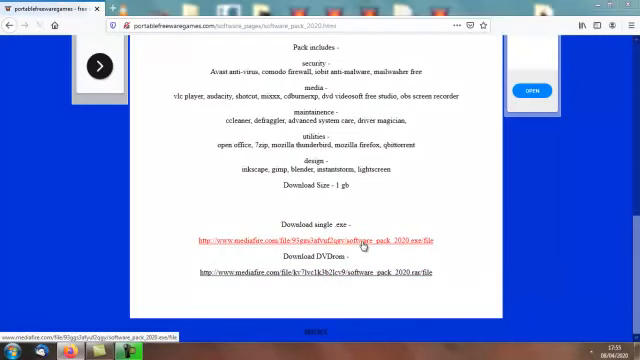
click(328, 240)
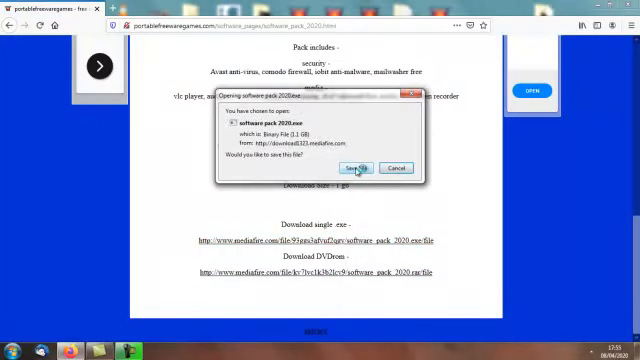
click(394, 167)
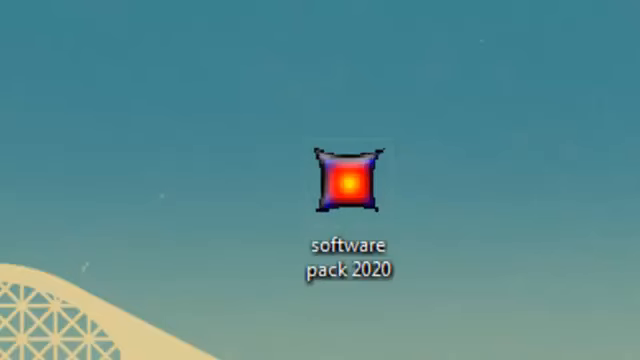
Launch the 'software pack 2020' desktop file, retrying until its loading window appears
click(347, 190)
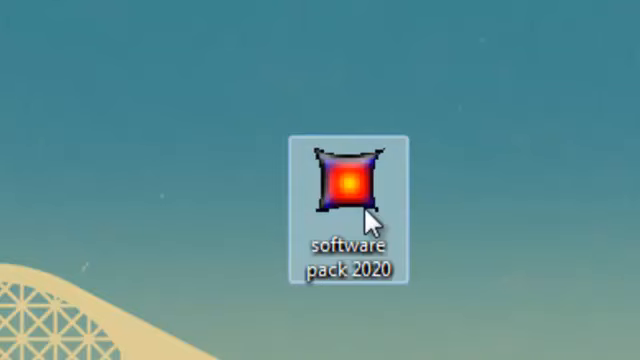
double_click(345, 185)
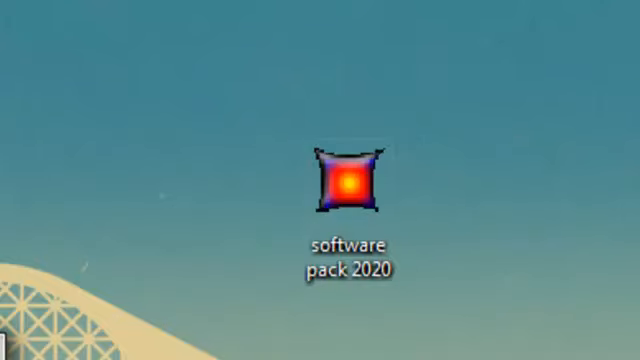
double_click(349, 185)
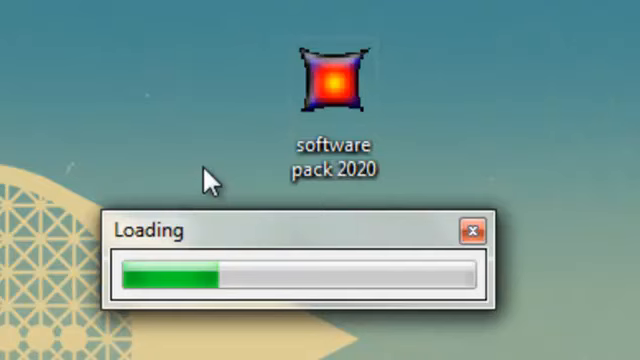
mouse_move(213, 175)
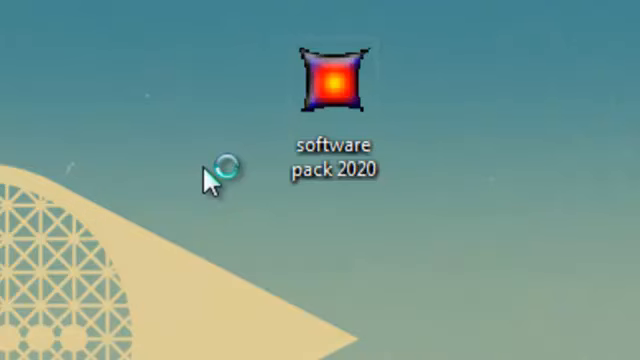
Continue past the portablefreewaregames.com welcome screen to the category menu
double_click(328, 78)
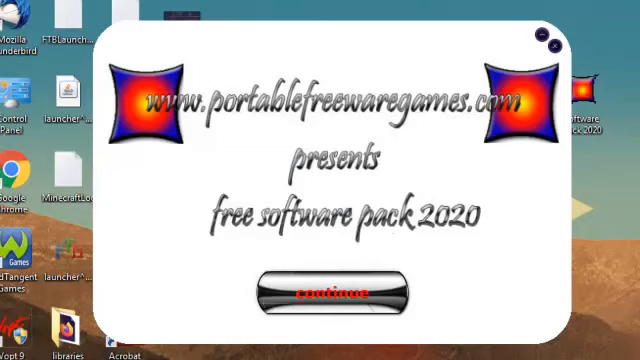
mouse_move(475, 262)
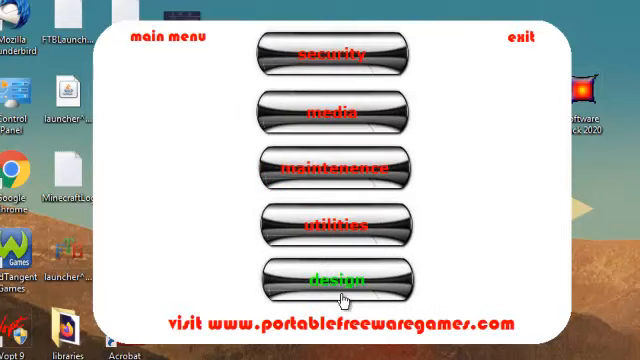
mouse_move(278, 53)
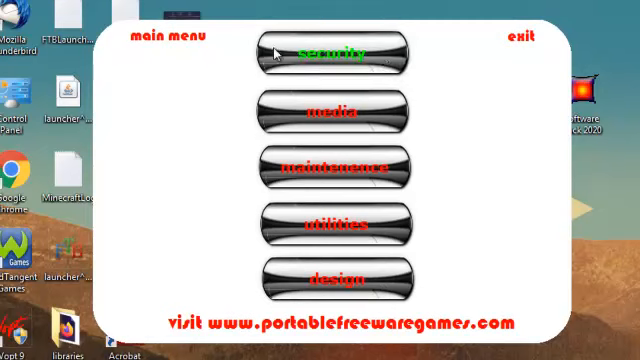
mouse_move(335, 110)
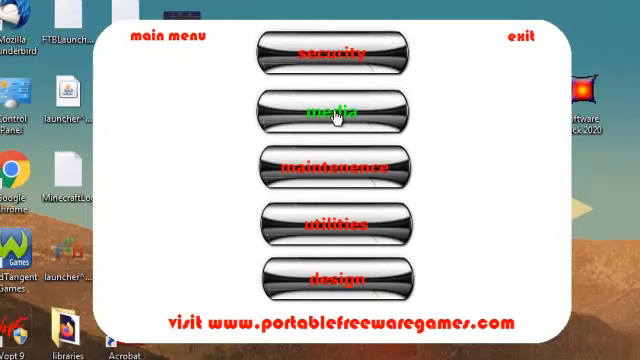
mouse_move(355, 133)
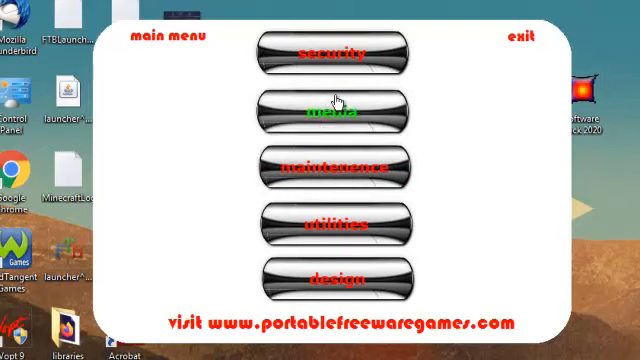
mouse_move(175, 130)
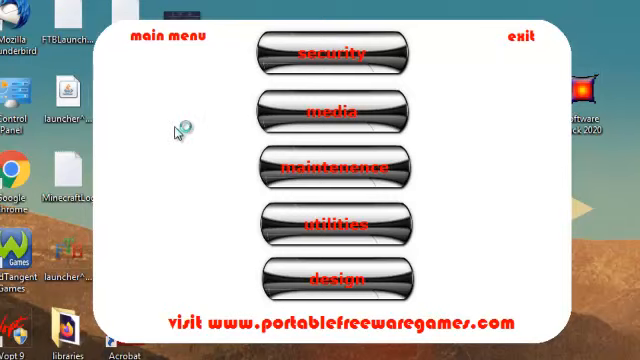
mouse_move(332, 53)
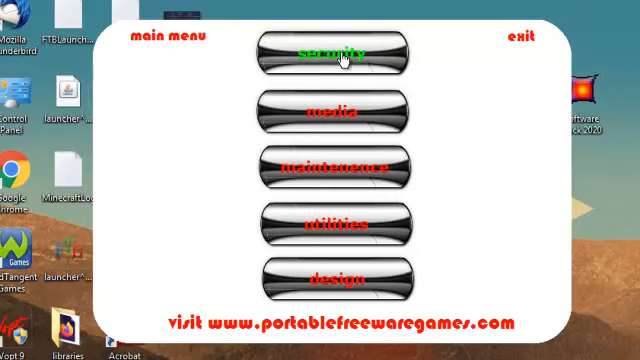
Open the security category listing Avast, Comodo, IObit Malware Fighter and MailWasher
click(334, 54)
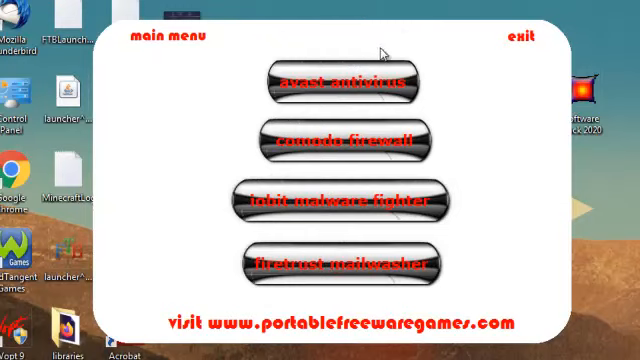
mouse_move(435, 75)
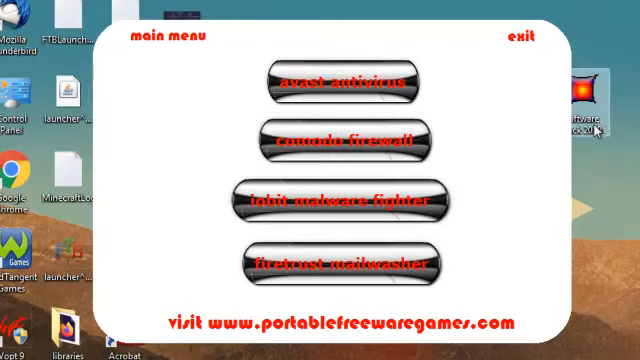
mouse_move(443, 199)
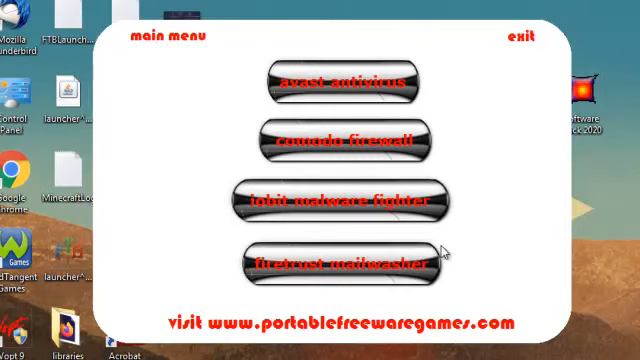
mouse_move(437, 82)
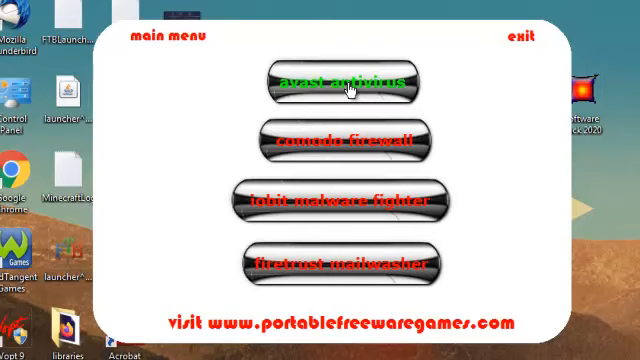
Open Avast Antivirus's page with read me, visit website and install options
click(340, 82)
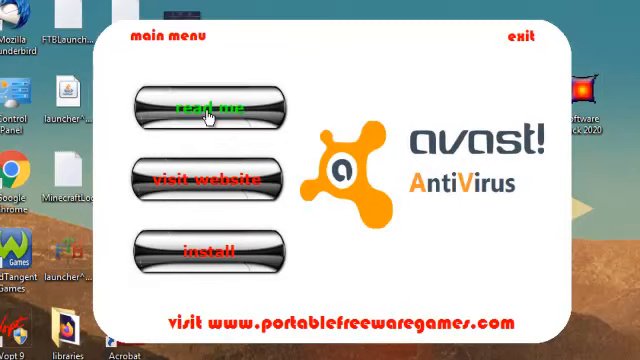
mouse_move(205, 180)
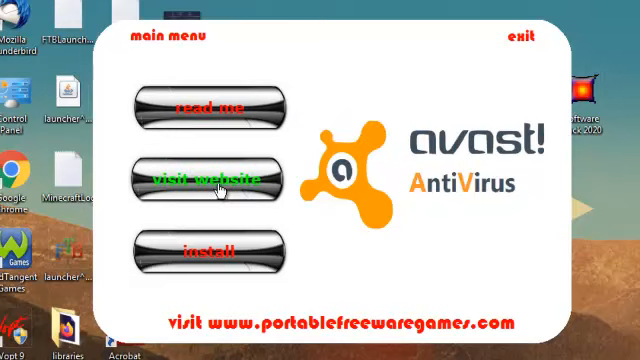
mouse_move(207, 251)
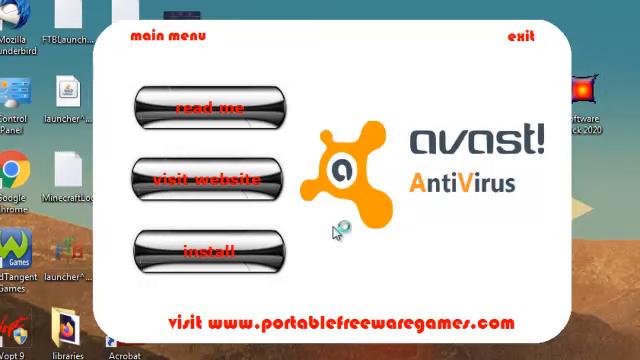
mouse_move(403, 234)
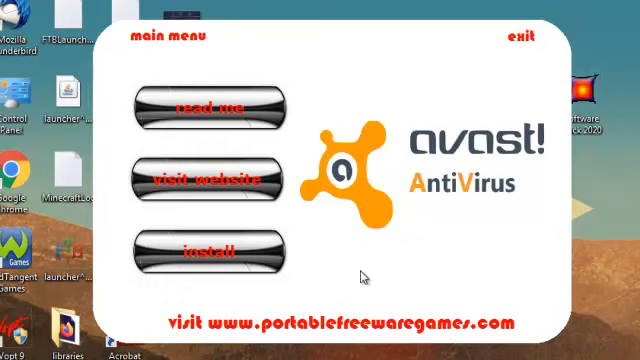
mouse_move(360, 275)
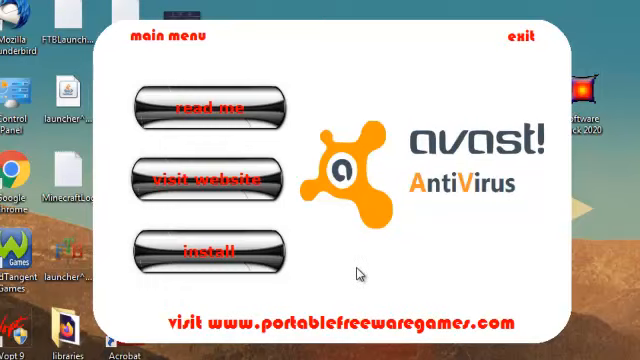
mouse_move(326, 240)
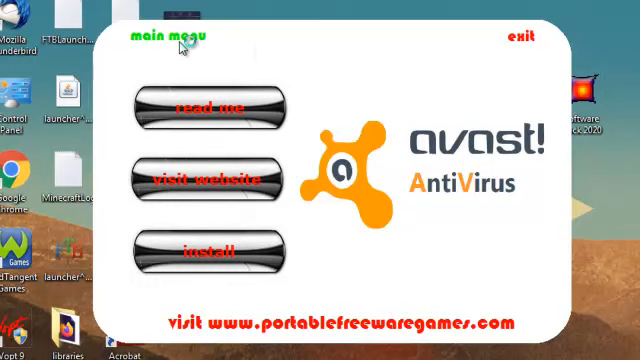
View the Comodo Firewall page, then return to the security tools list
click(162, 37)
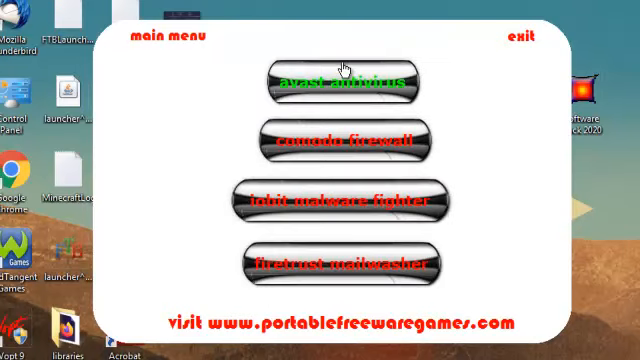
mouse_move(372, 145)
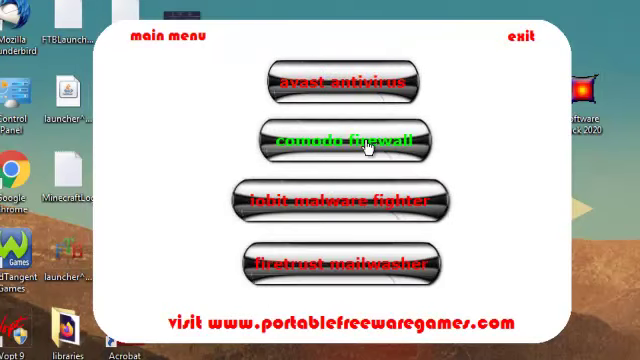
click(334, 140)
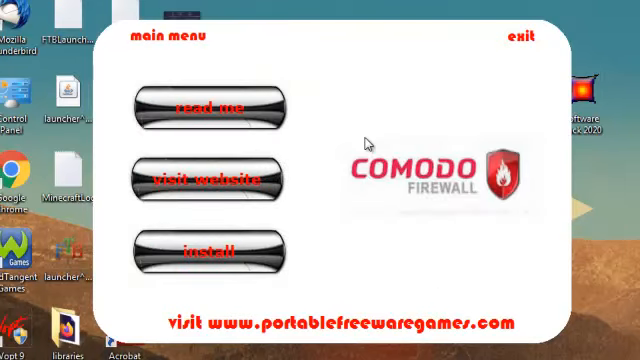
mouse_move(320, 133)
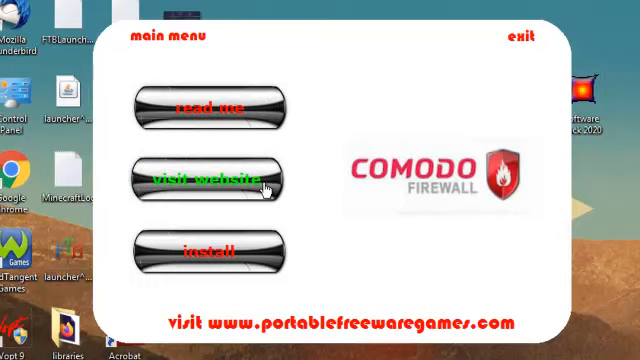
mouse_move(300, 275)
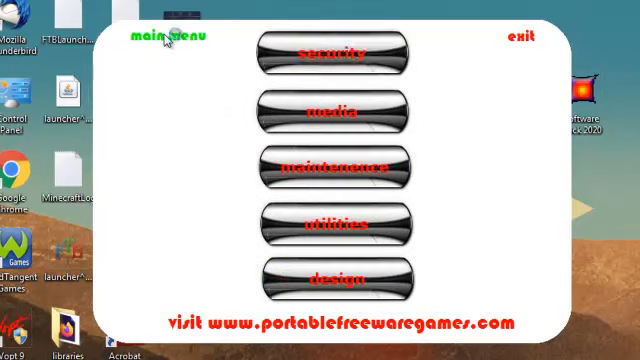
click(333, 52)
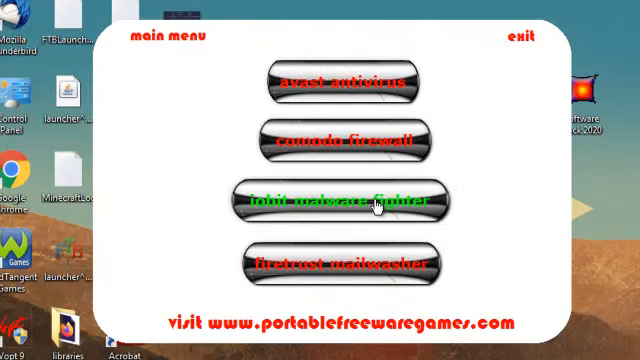
Open the IObit Malware Fighter page with read me, website and install options
click(344, 200)
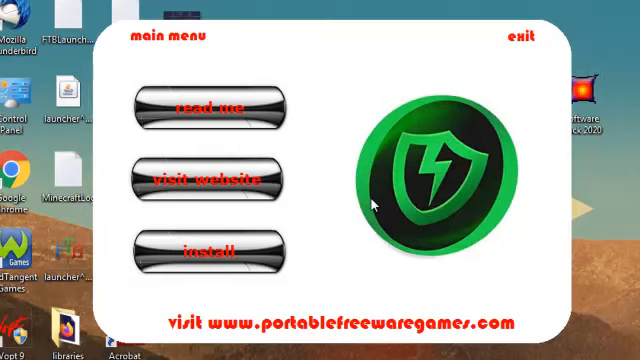
mouse_move(195, 45)
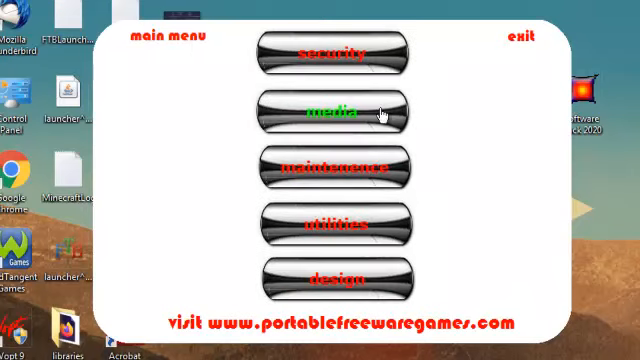
Open the media category listing VLC, Audacity, CDXP, OBS, Shotcut, Mixxx and DVDVideoSoft
click(335, 112)
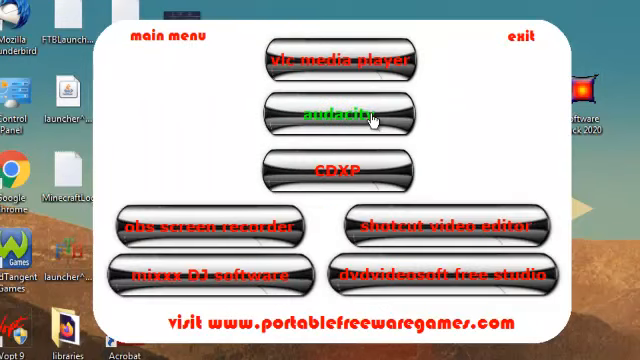
mouse_move(499, 128)
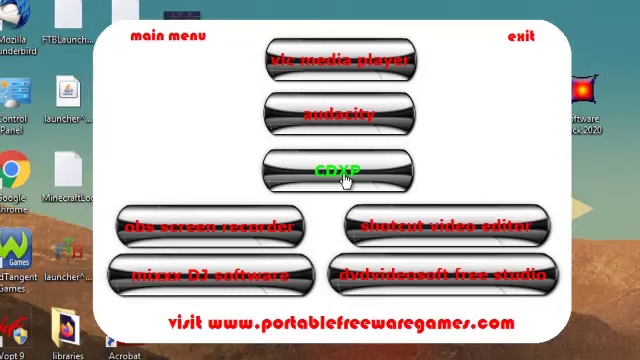
mouse_move(435, 155)
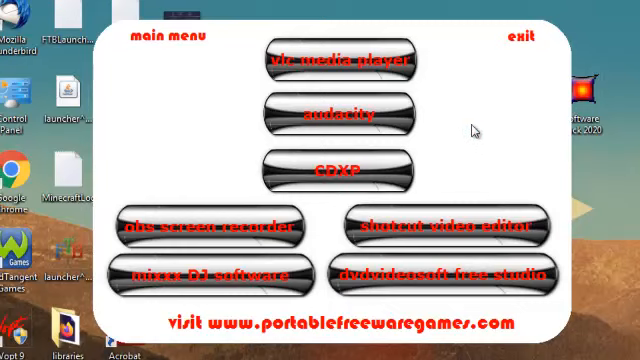
mouse_move(250, 227)
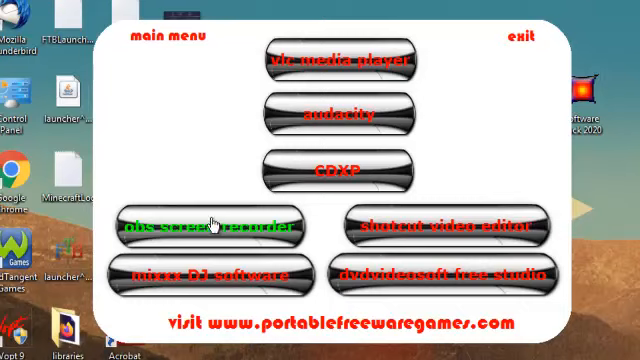
mouse_move(210, 278)
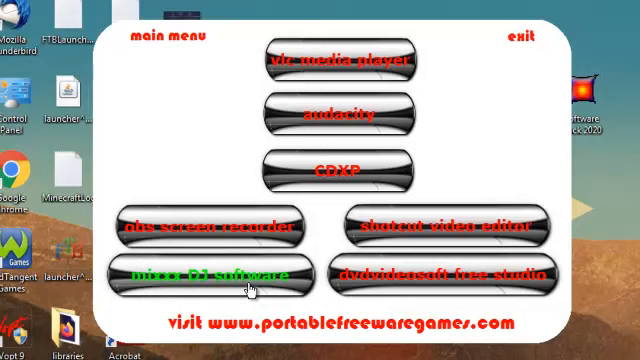
mouse_move(530, 228)
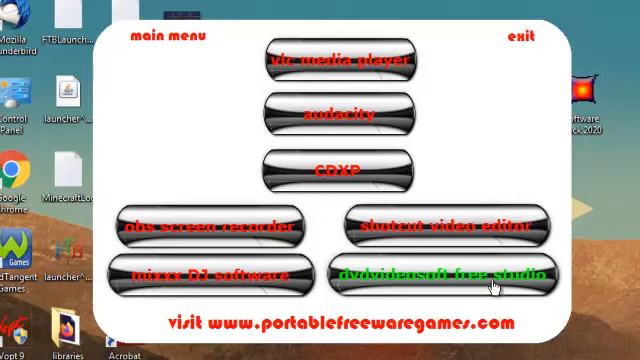
Go back through the main menu and open CCleaner's page
click(168, 38)
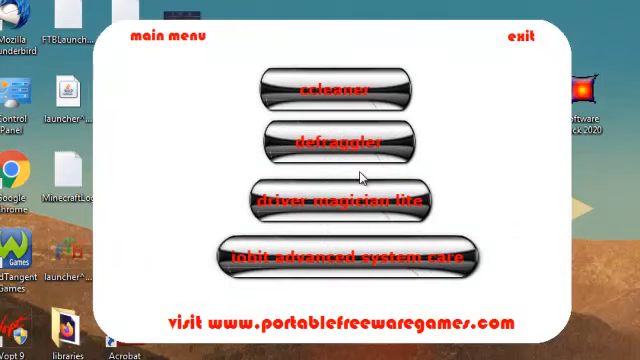
mouse_move(370, 140)
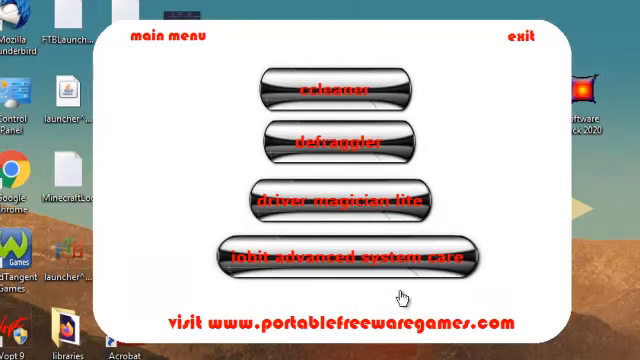
mouse_move(399, 273)
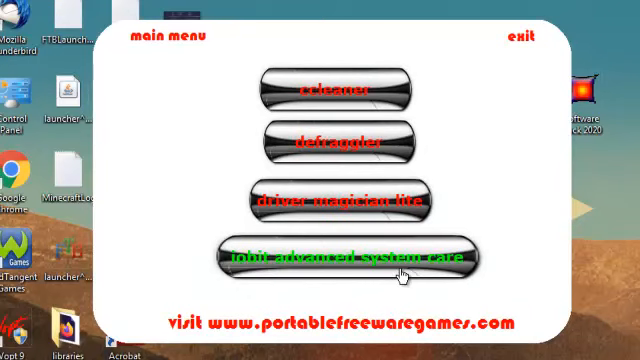
mouse_move(370, 90)
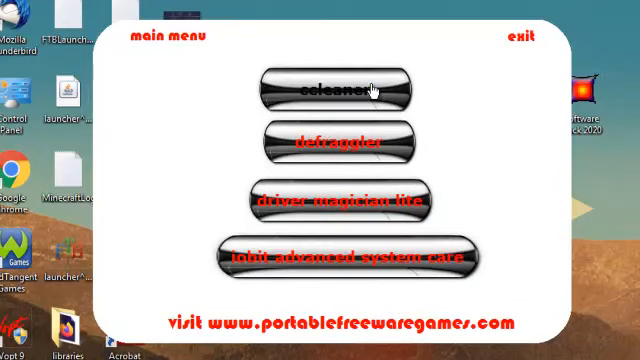
click(327, 88)
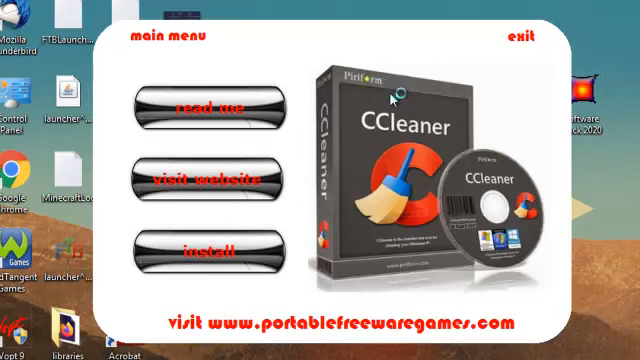
mouse_move(372, 88)
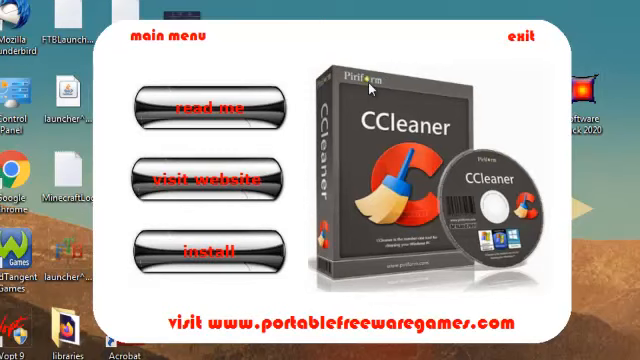
mouse_move(312, 85)
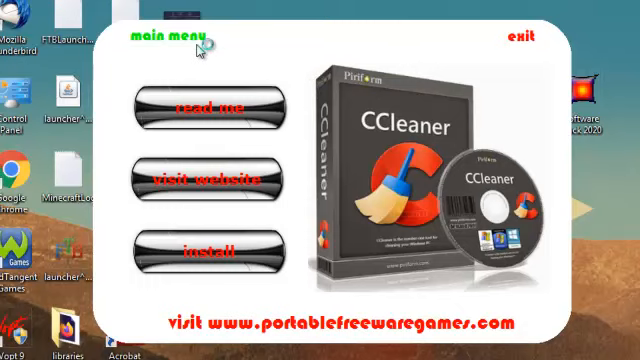
mouse_move(198, 45)
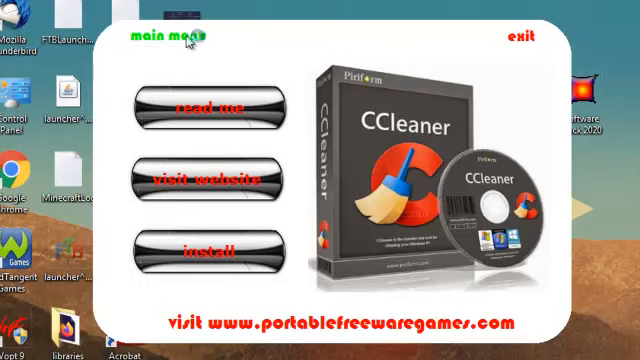
mouse_move(255, 64)
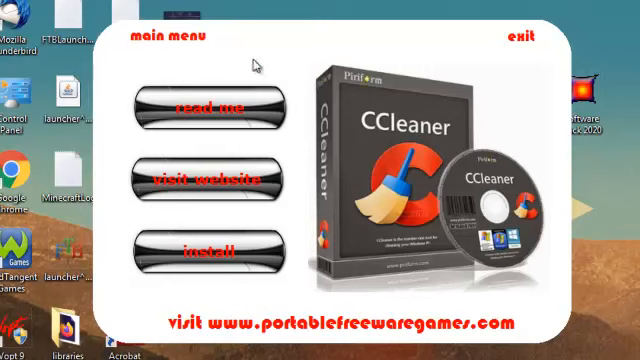
mouse_move(380, 202)
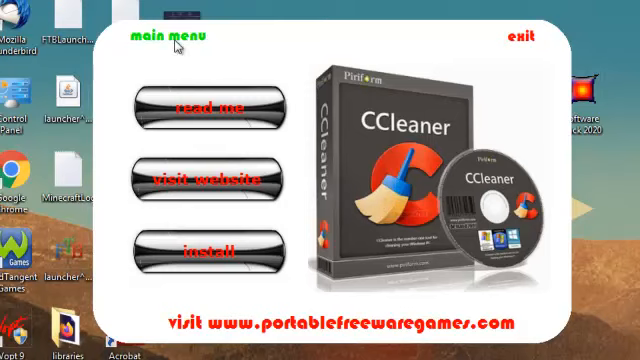
Return to the main menu and reopen the maintenance category listing CCleaner and Defraggler
click(168, 43)
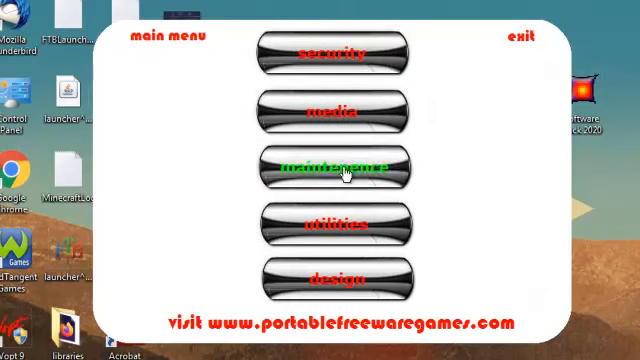
click(334, 167)
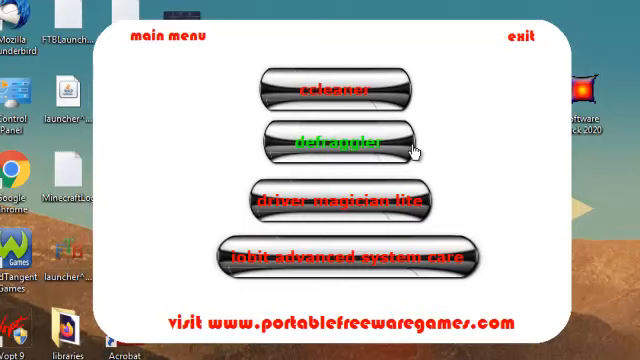
mouse_move(447, 207)
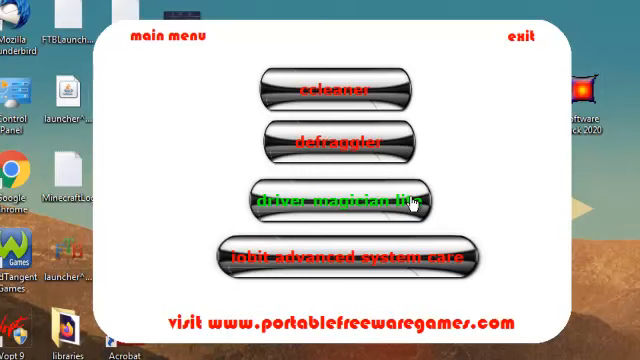
mouse_move(408, 241)
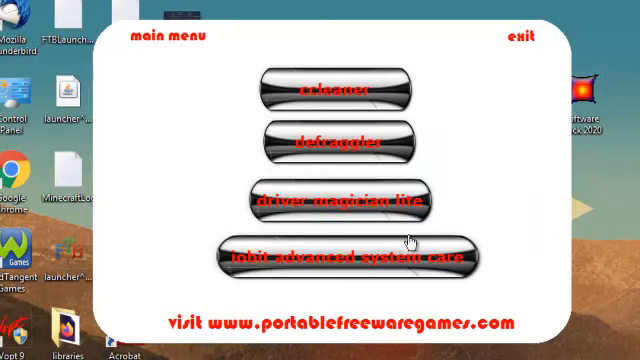
mouse_move(400, 256)
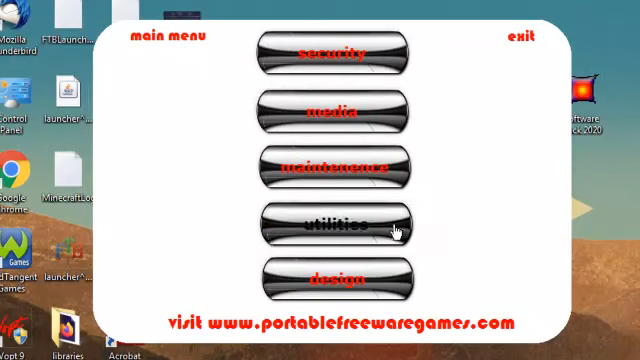
click(335, 225)
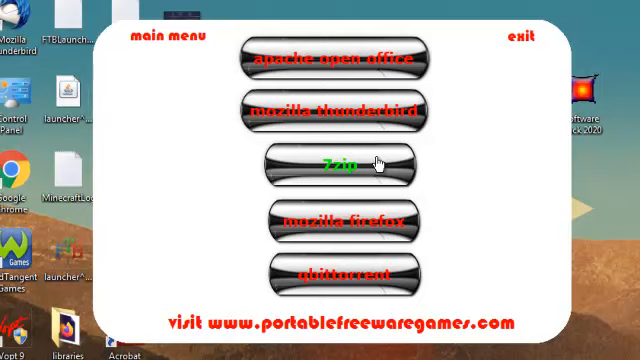
mouse_move(418, 182)
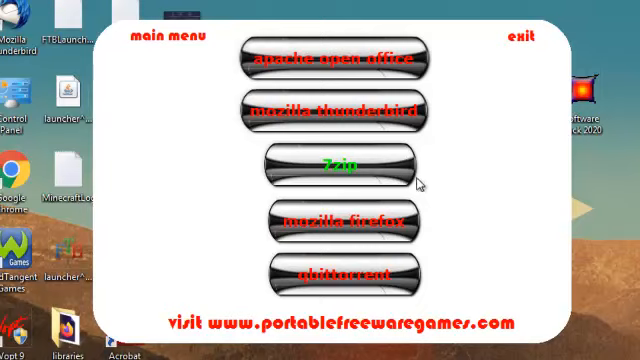
mouse_move(410, 222)
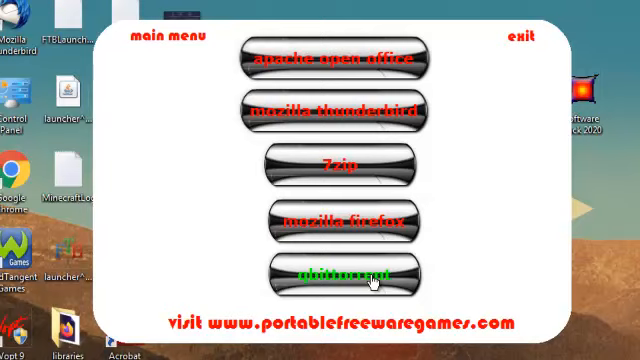
mouse_move(478, 280)
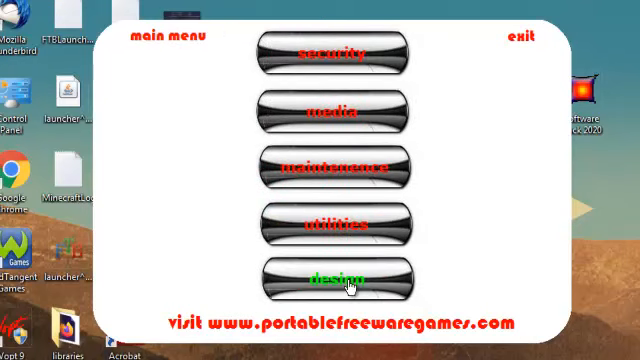
click(333, 278)
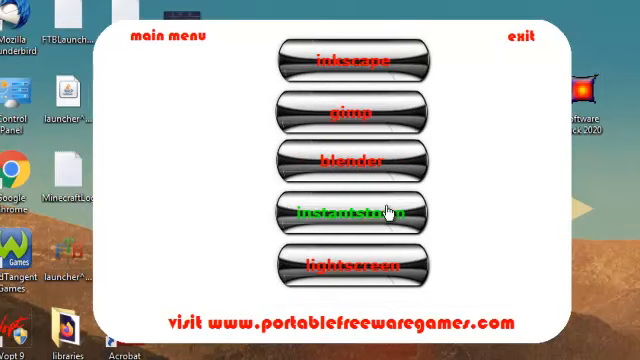
mouse_move(410, 62)
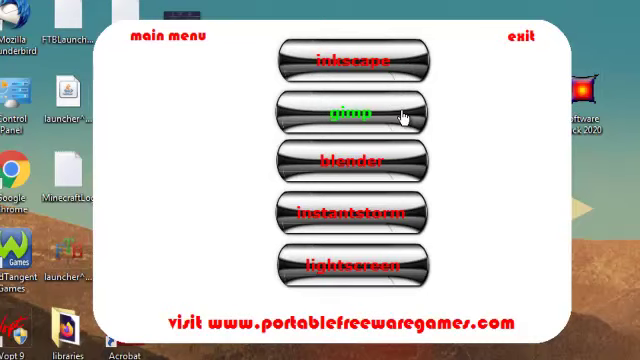
mouse_move(408, 167)
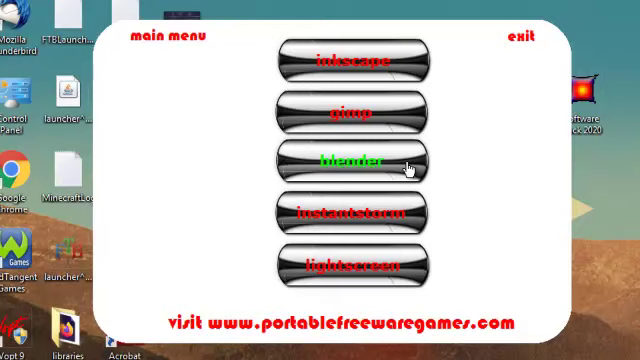
mouse_move(454, 162)
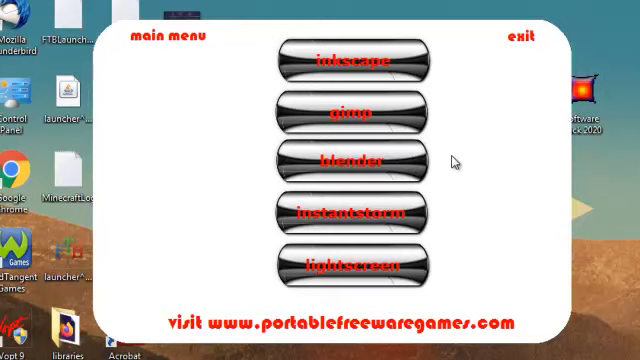
mouse_move(424, 178)
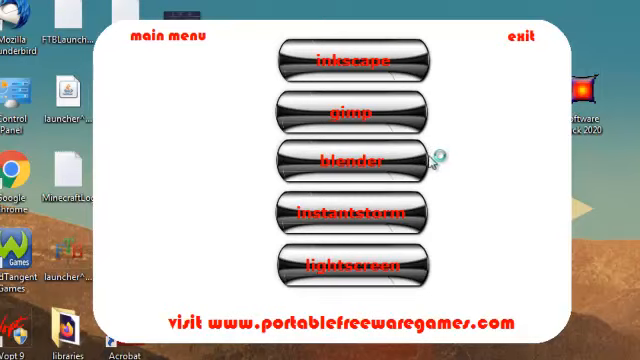
mouse_move(455, 163)
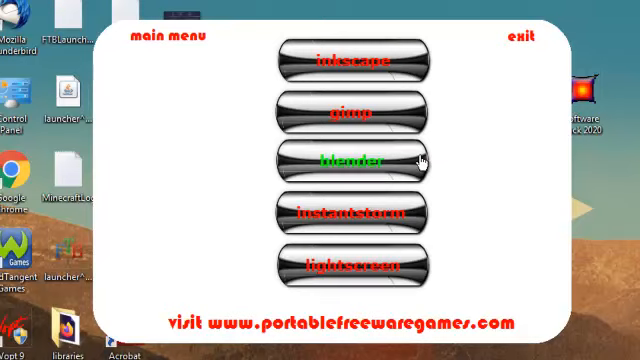
mouse_move(385, 168)
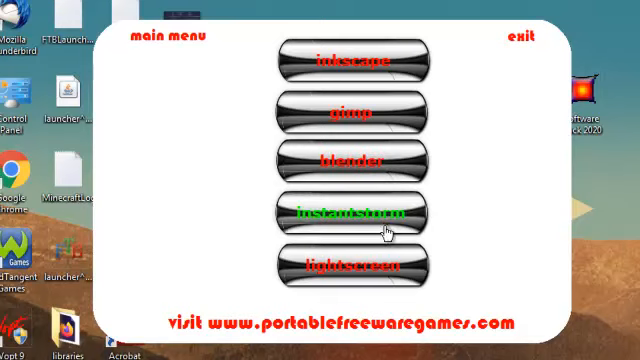
mouse_move(385, 218)
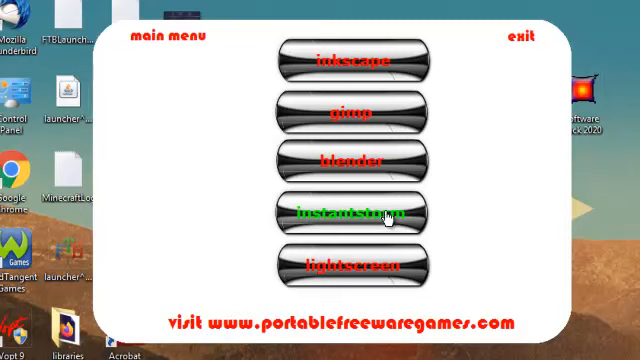
mouse_move(384, 265)
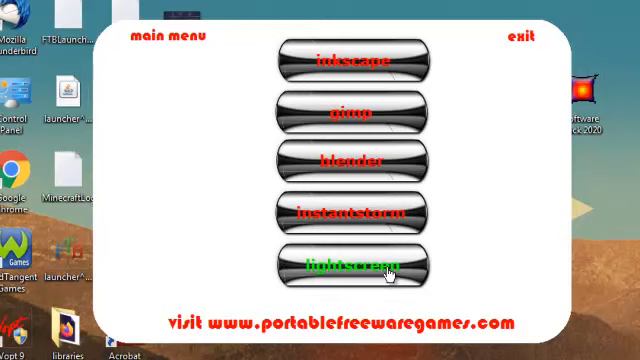
mouse_move(388, 275)
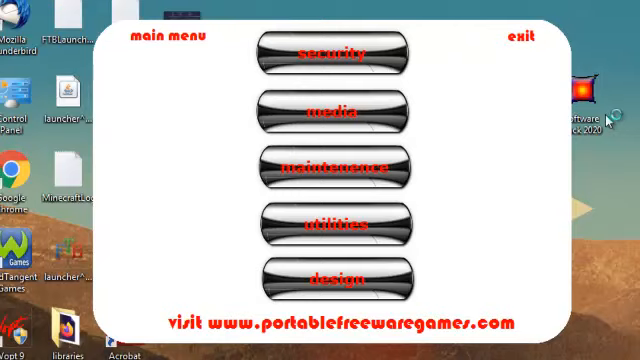
click(515, 37)
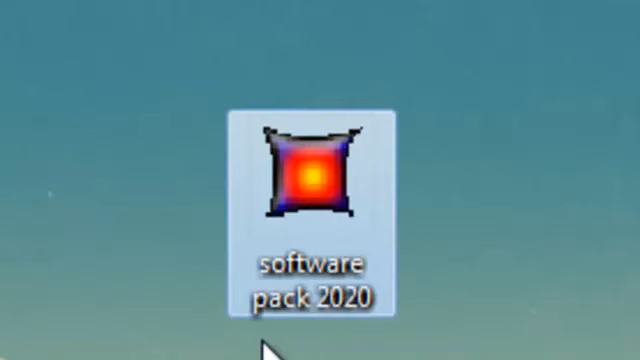
Launch Firefox from the desktop into a blank new tab
double_click(310, 180)
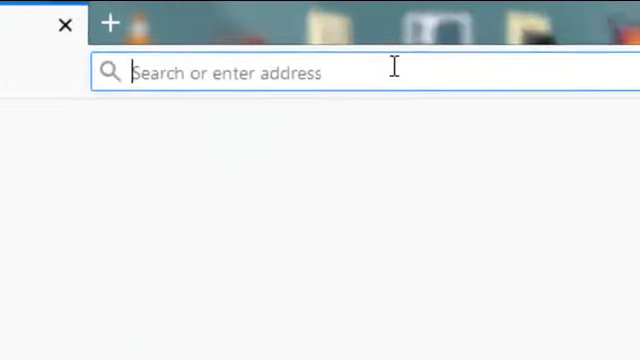
Go to portablefreewaregames.com, open SOFTWARE, and scroll to Free Software Pack 2020 AIO
text(https://www.startpage.com)
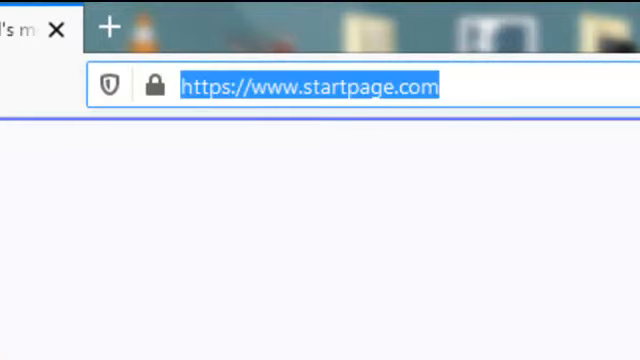
text(n)
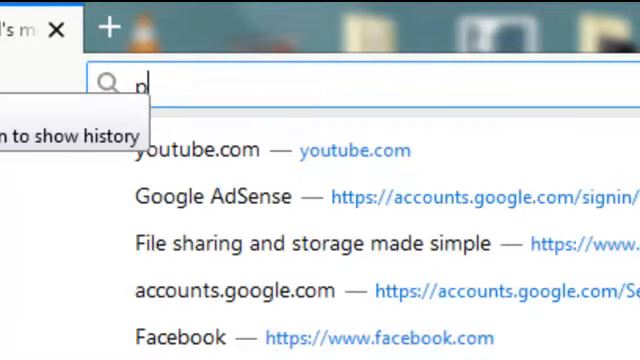
text(ortablefreewaregames.com/)
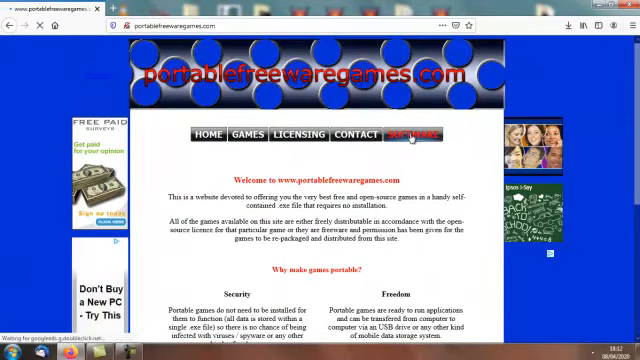
click(413, 133)
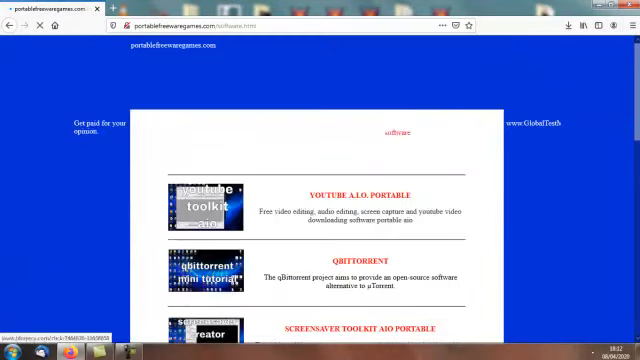
scroll(down, 3)
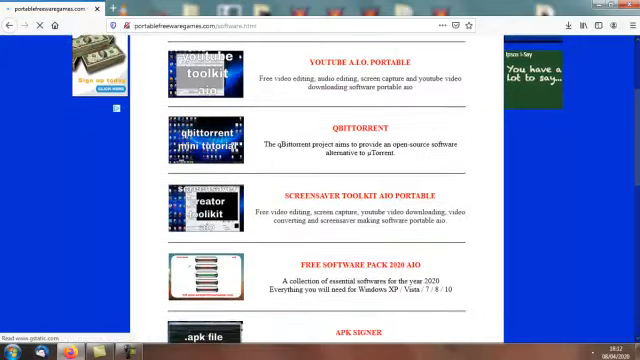
scroll(down, 3)
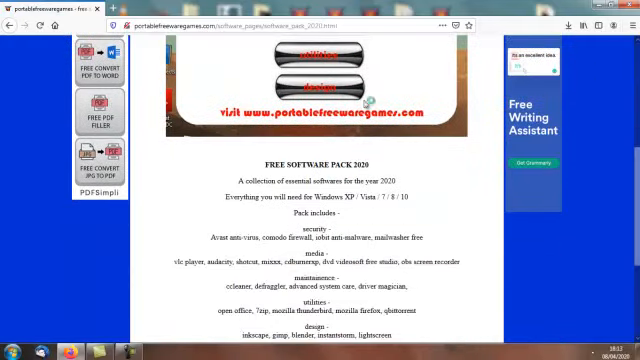
Scroll down to the 1 GB 'Download single .exe' and 'Download DVDrom' MediaFire links
scroll(down, 3)
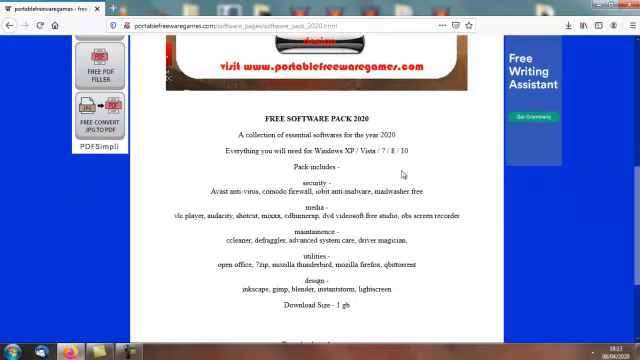
scroll(down, 3)
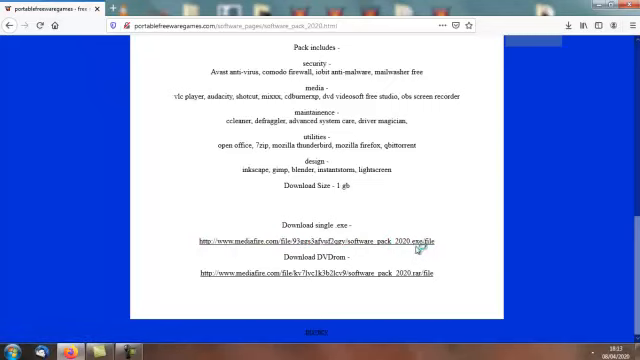
mouse_move(449, 254)
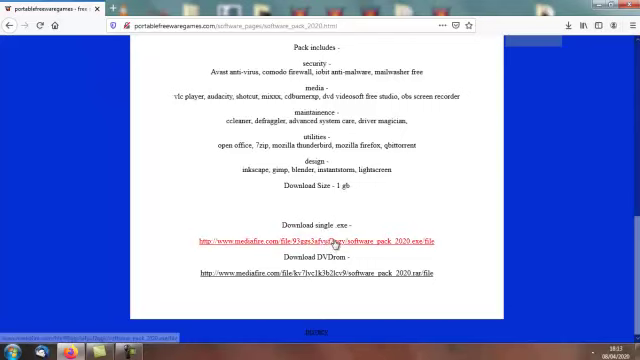
mouse_move(322, 272)
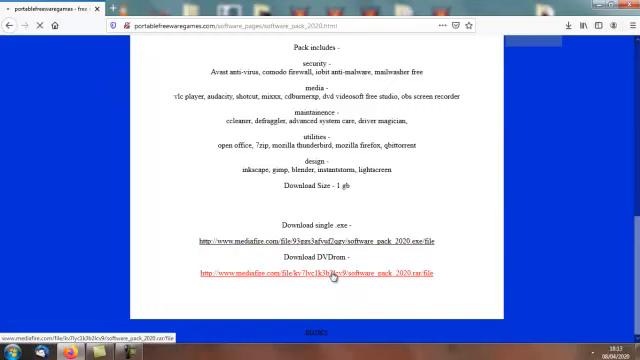
Download the DVDrom RAR version of Software Pack 2020 and save it to disk
click(330, 272)
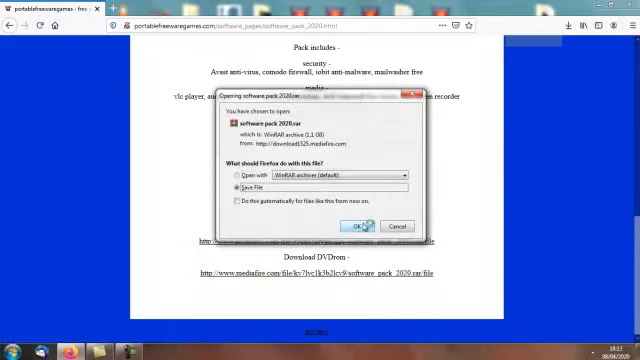
click(387, 224)
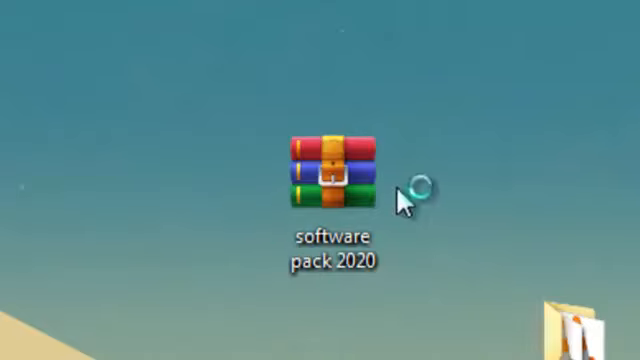
Extract the software pack 2020 RAR to a 'software pack 2020' folder on the desktop
right_click(330, 175)
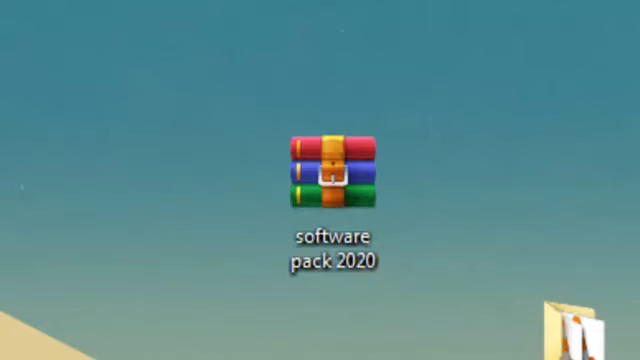
double_click(333, 168)
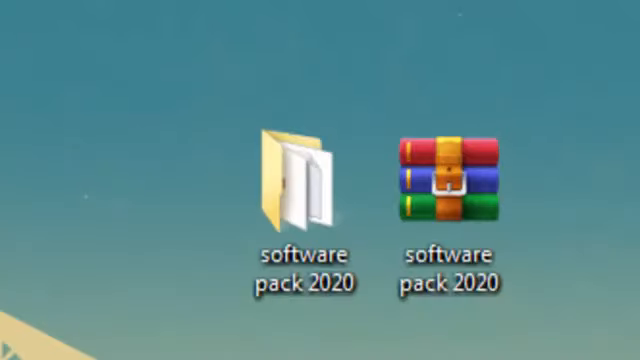
Open the 'software pack 2020' folder in Explorer and browse its AutoPlay, autorun and read me files
click(298, 180)
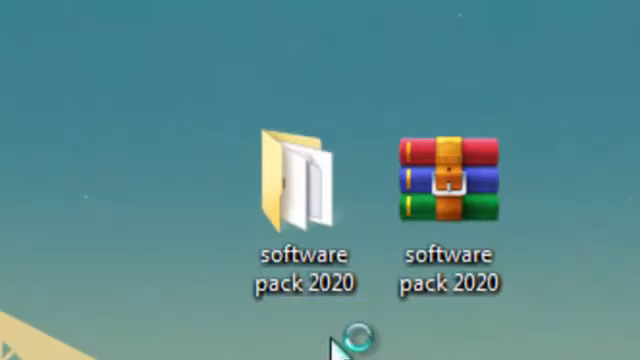
double_click(293, 180)
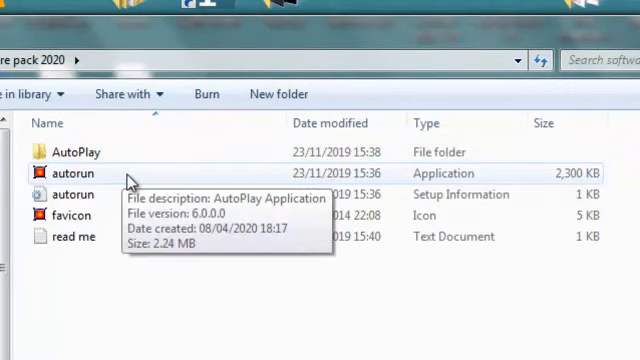
mouse_move(135, 180)
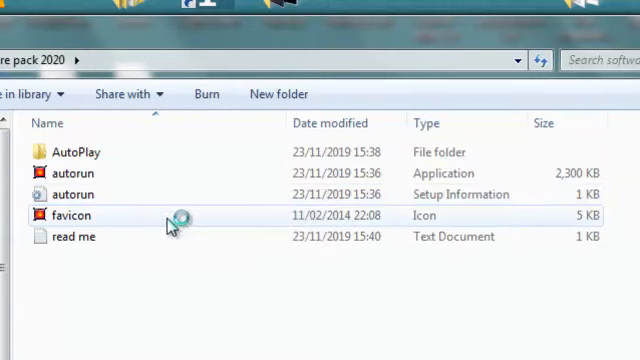
mouse_move(168, 222)
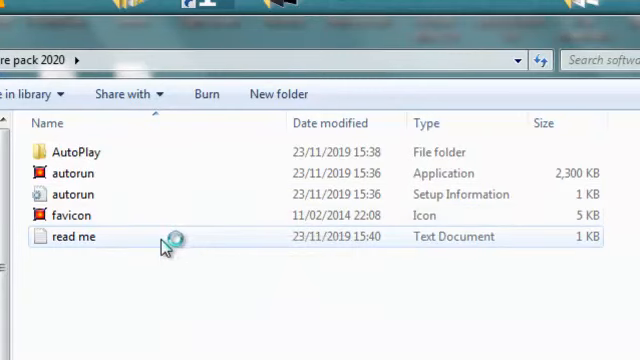
mouse_move(165, 236)
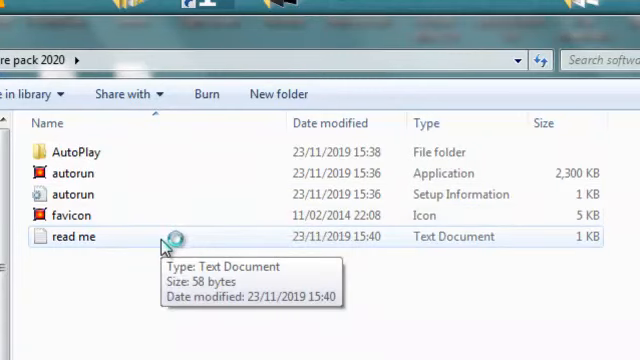
mouse_move(133, 152)
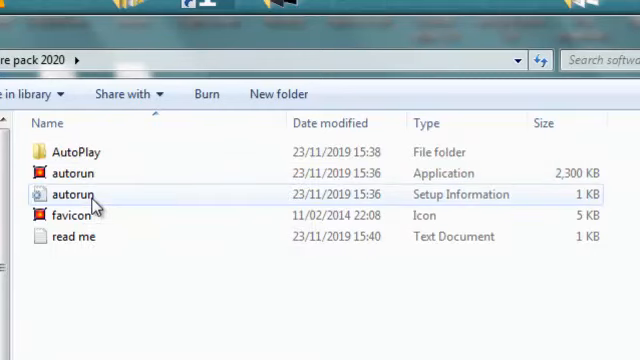
mouse_move(185, 194)
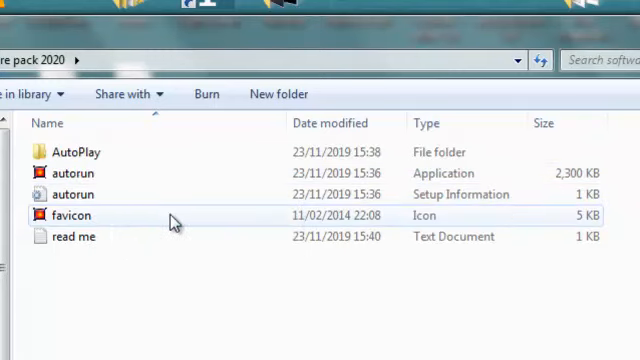
mouse_move(172, 221)
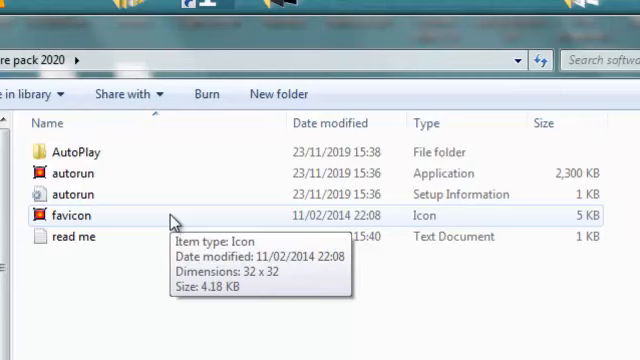
mouse_move(10, 227)
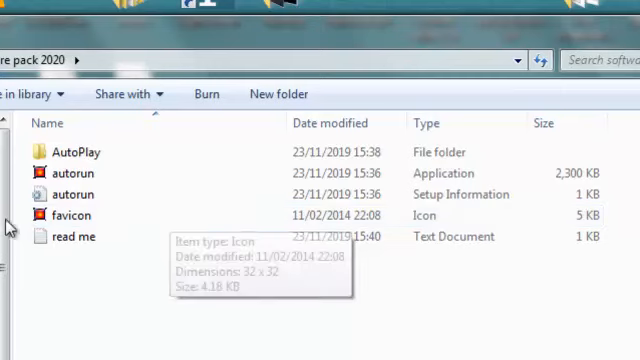
mouse_move(70, 236)
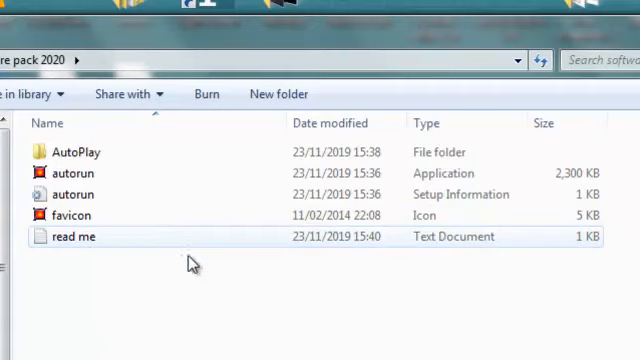
mouse_move(137, 300)
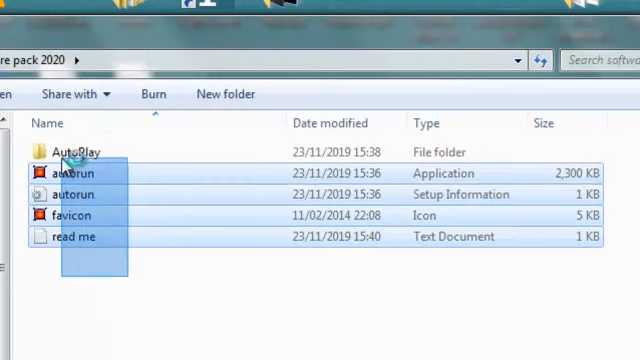
click(140, 295)
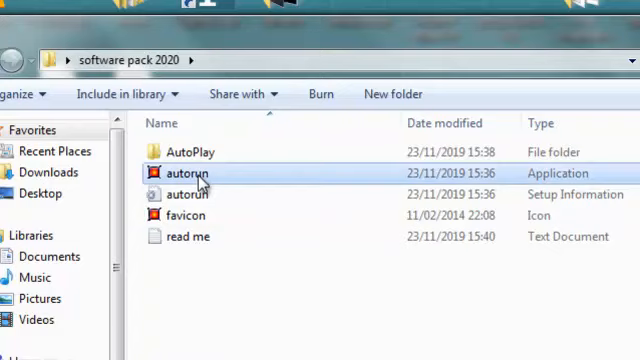
Run autorun.exe, view the Security programs, then return to the main menu
double_click(185, 174)
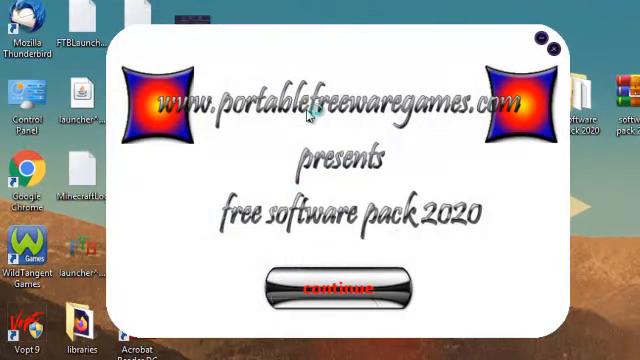
mouse_move(328, 125)
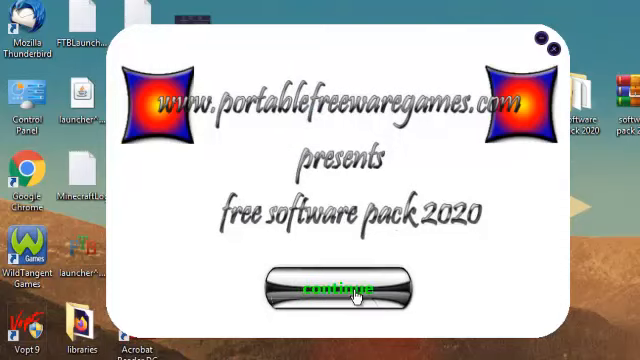
click(337, 288)
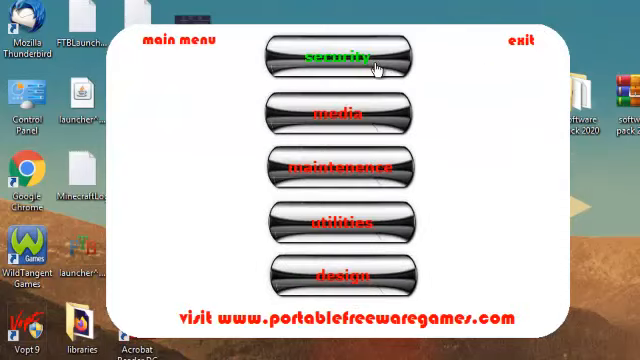
mouse_move(330, 72)
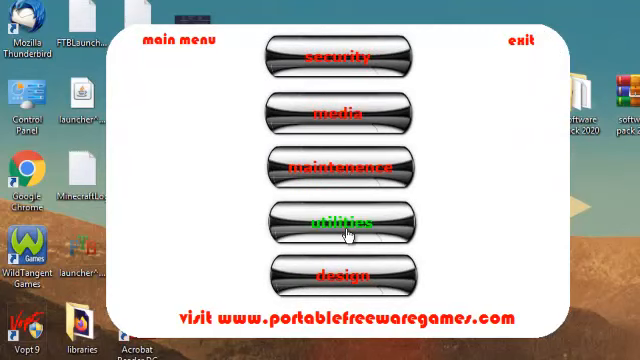
mouse_move(338, 57)
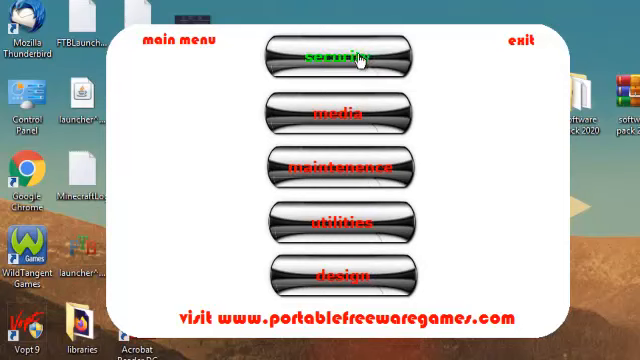
click(340, 57)
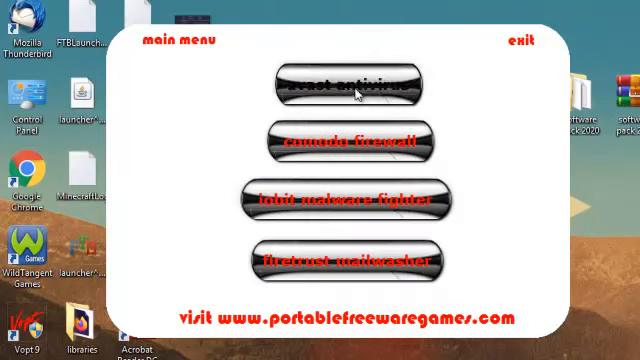
click(340, 87)
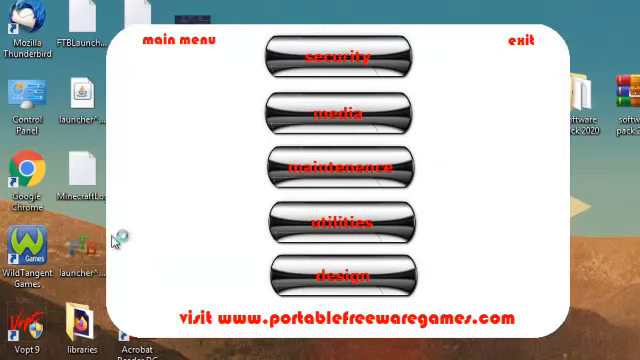
mouse_move(488, 230)
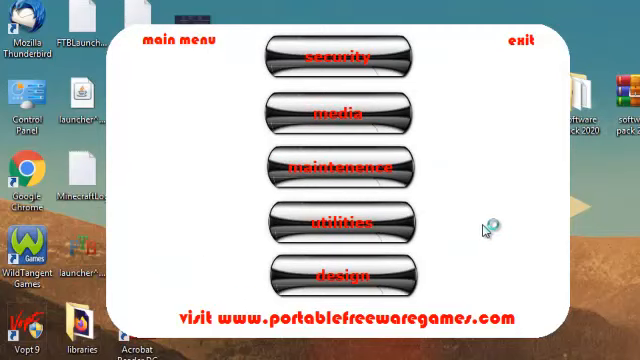
mouse_move(491, 196)
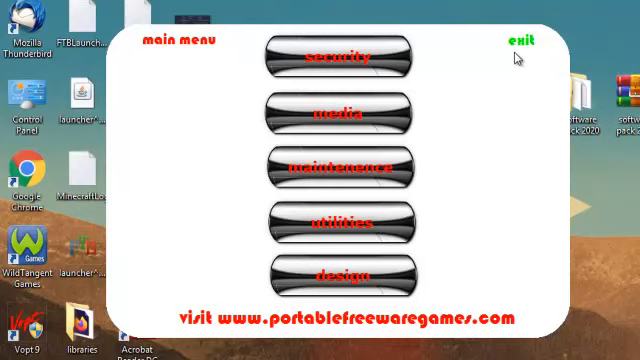
mouse_move(518, 47)
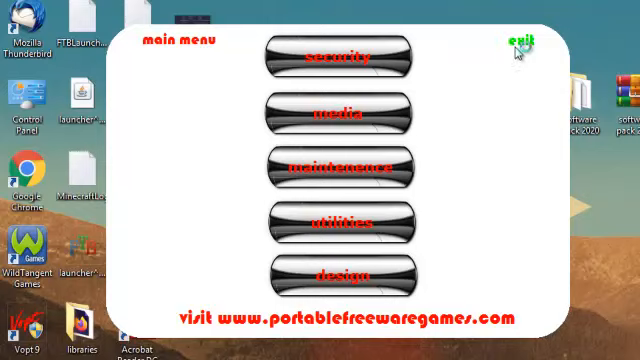
mouse_move(517, 82)
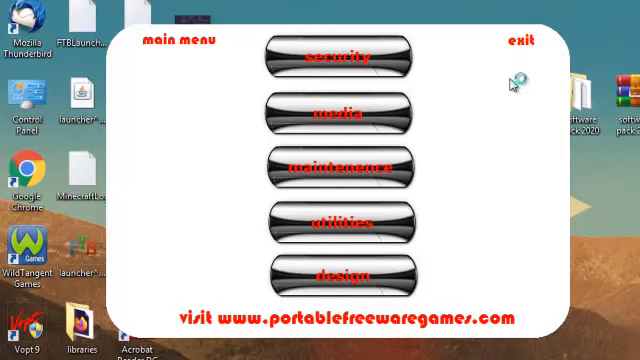